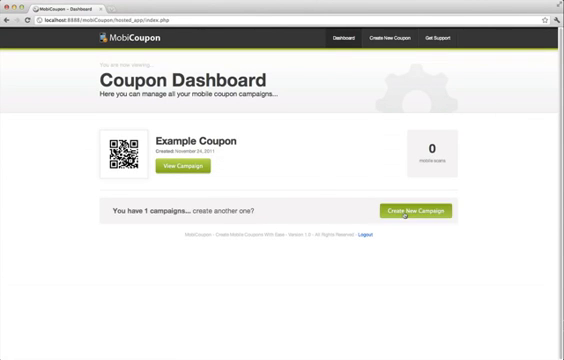
Step: Start a new campaign and enter the title 'Get 50% Off Winter Tires'
click(420, 212)
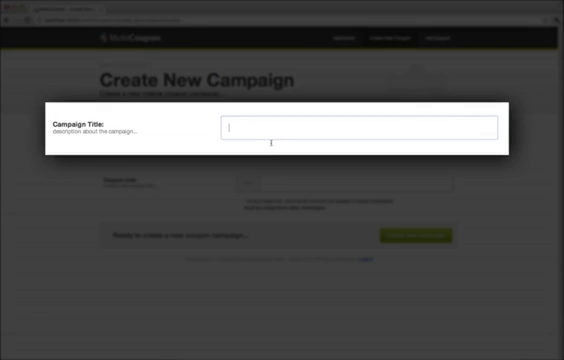
text(Get 50% Off Winter)
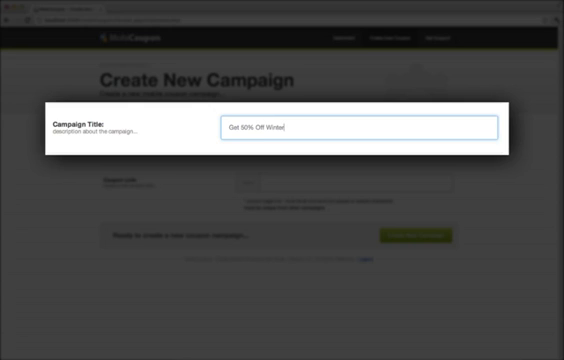
text(Time)
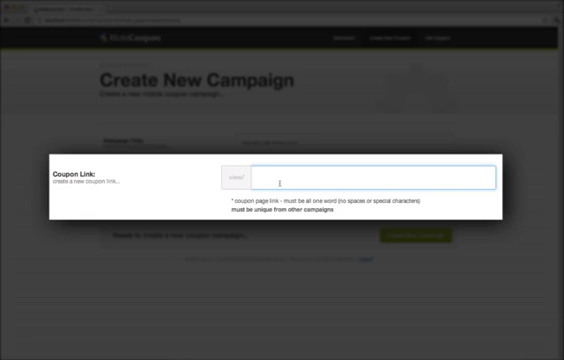
Step: Enter the short coupon link 'get5-' in the Coupon Link field
text(get5-)
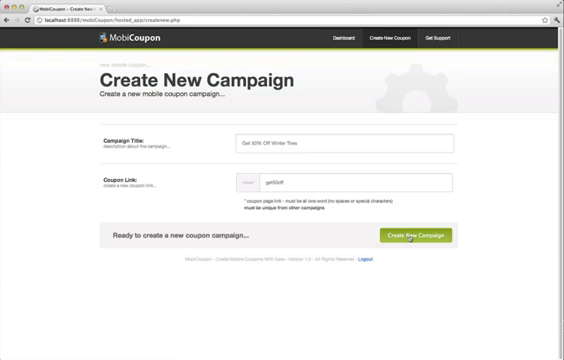
Step: Create the campaign and open the Get 50% Off Winter Tires settings from the dashboard
click(420, 234)
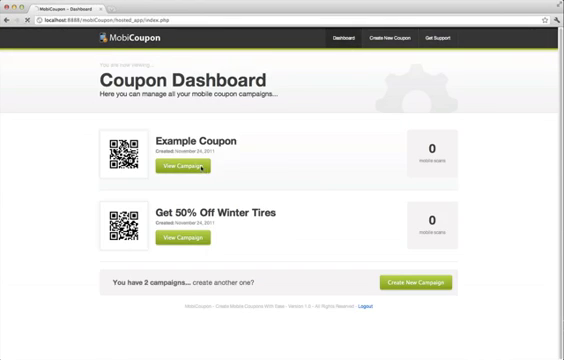
click(180, 168)
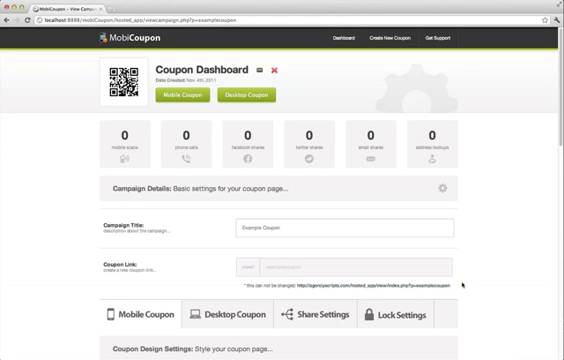
click(336, 40)
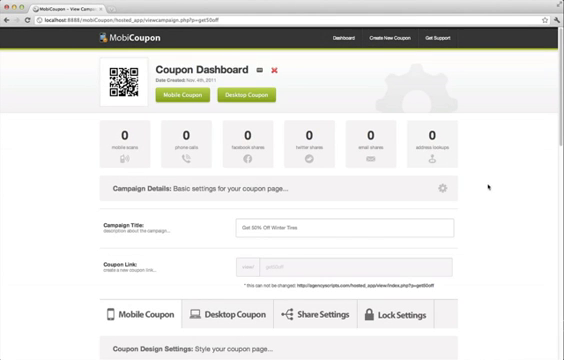
scroll(down, 3)
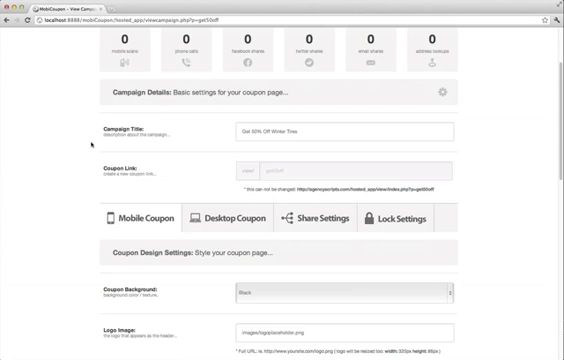
scroll(down, 3)
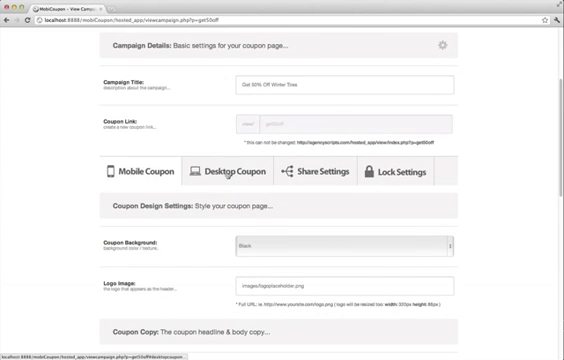
click(228, 172)
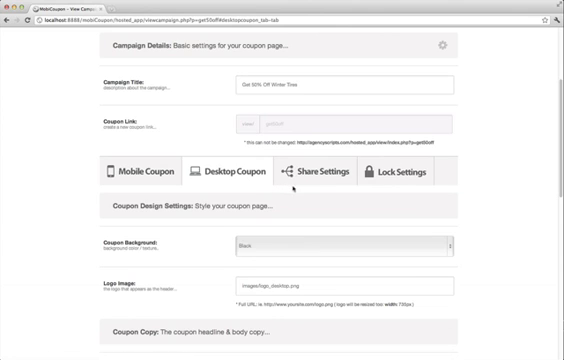